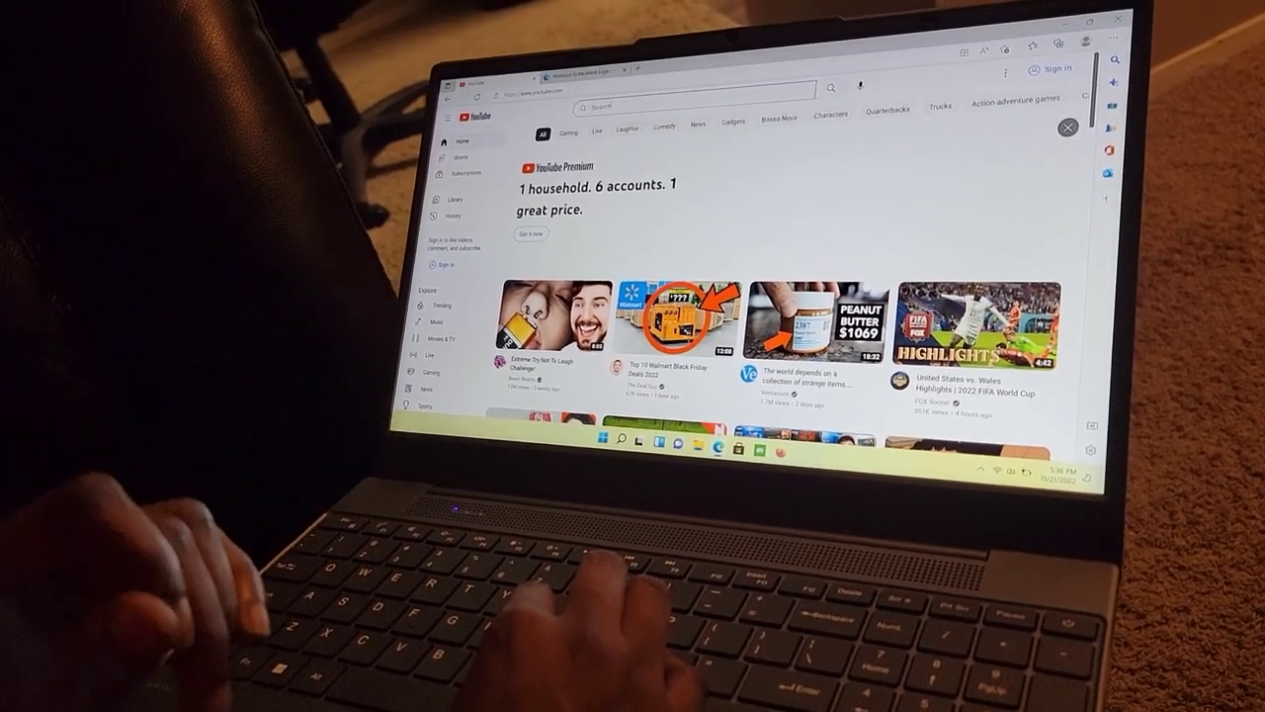
- Search YouTube for 'king von demon' and start the 'King Von - Demon (Official Video)' result
type("king")
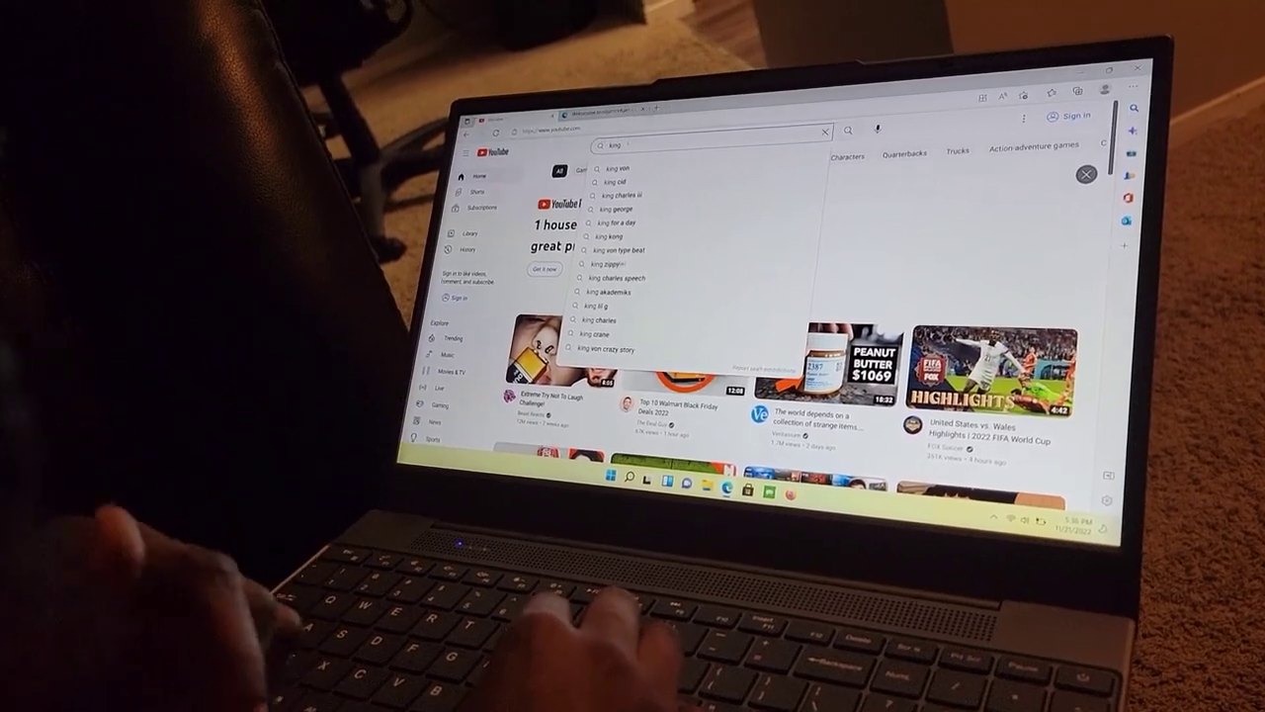
type("king von demon")
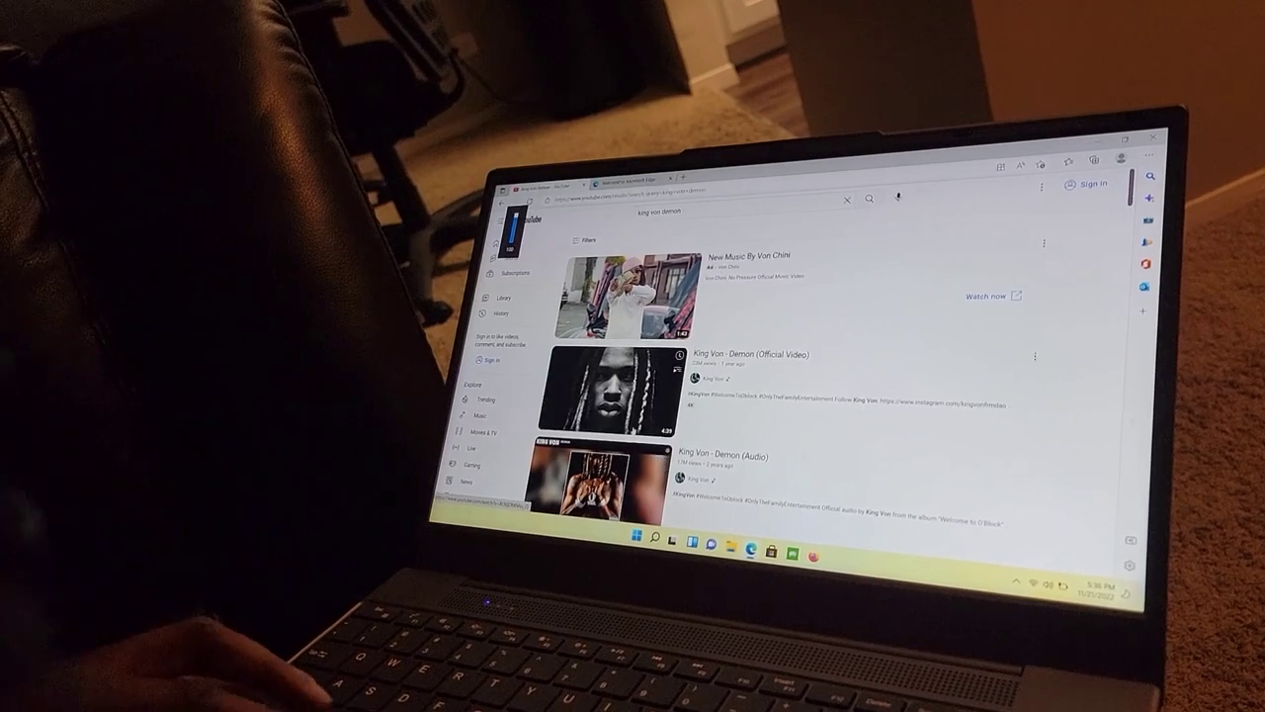
left_click(609, 395)
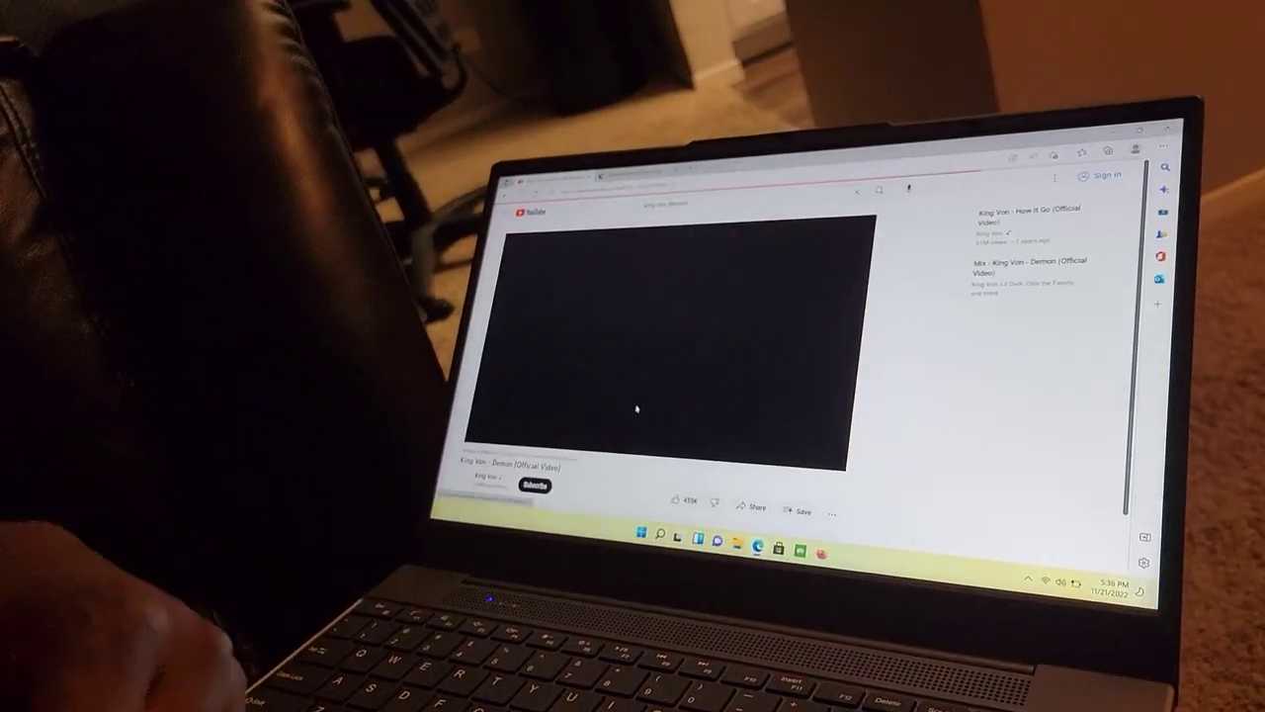